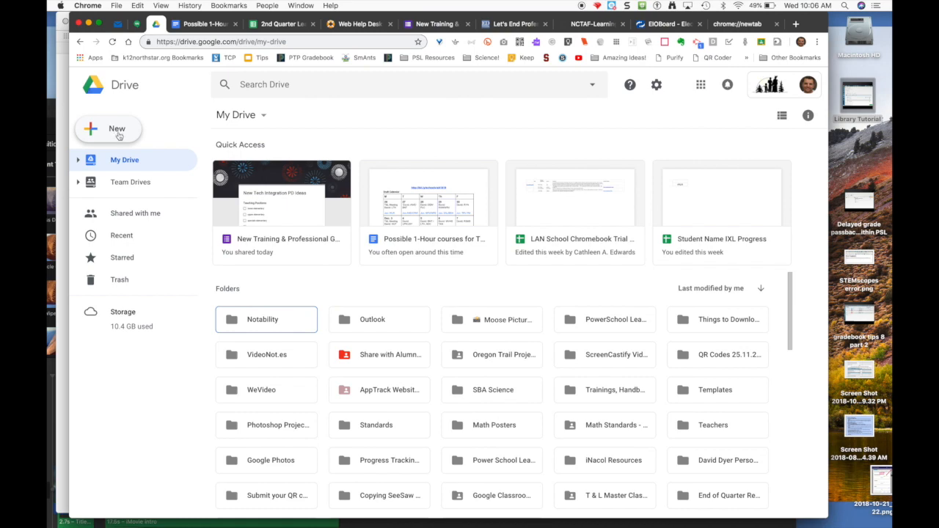
Choose File upload from the New menu to upload Library Tutorial.mov into My Drive
{"action": "left_click", "coordinate": [108, 128]}
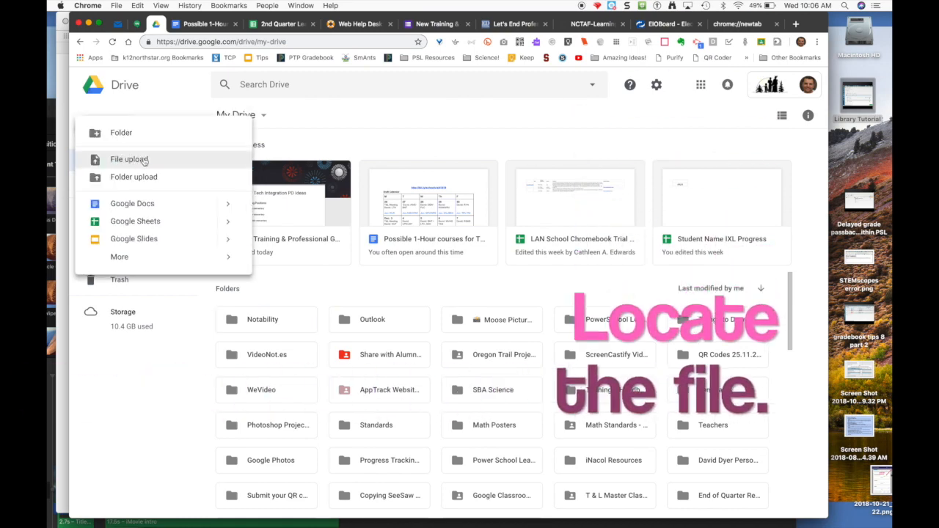
{"action": "left_click", "coordinate": [129, 159]}
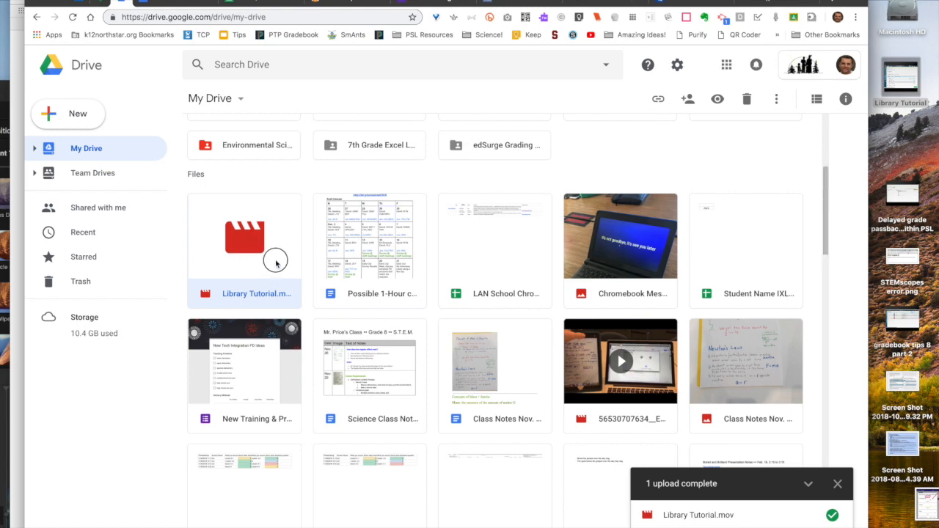
{"action": "mouse_move", "coordinate": [294, 225]}
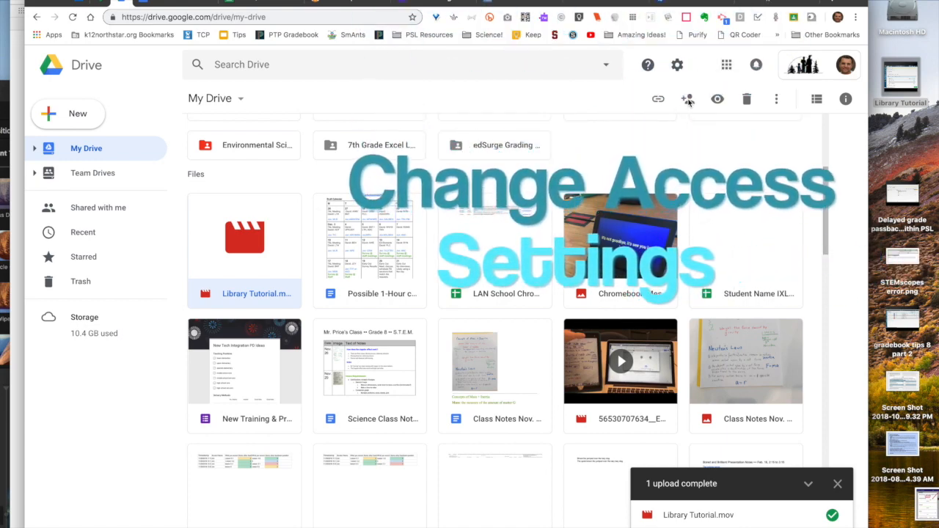
Set Library Tutorial.mov's link sharing to 'On - Anyone with the link' and save
{"action": "left_click", "coordinate": [688, 99]}
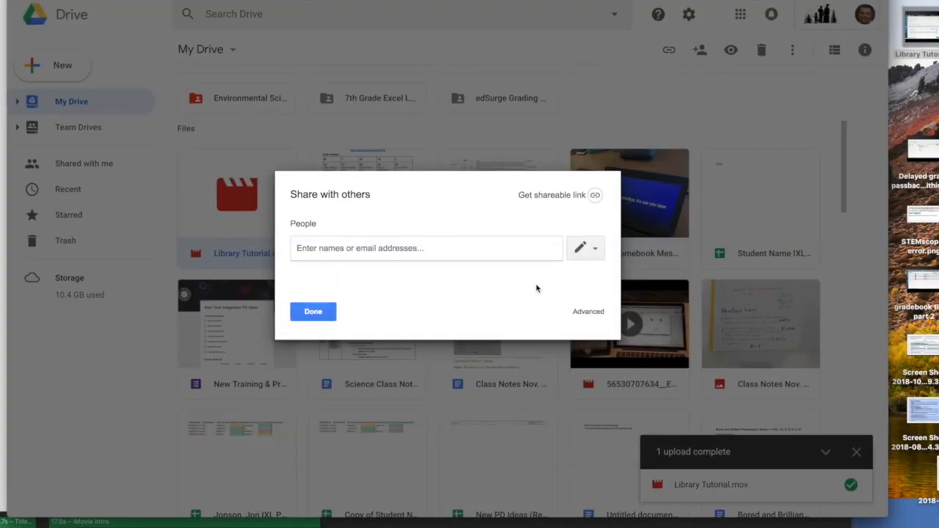
{"action": "left_click", "coordinate": [589, 311]}
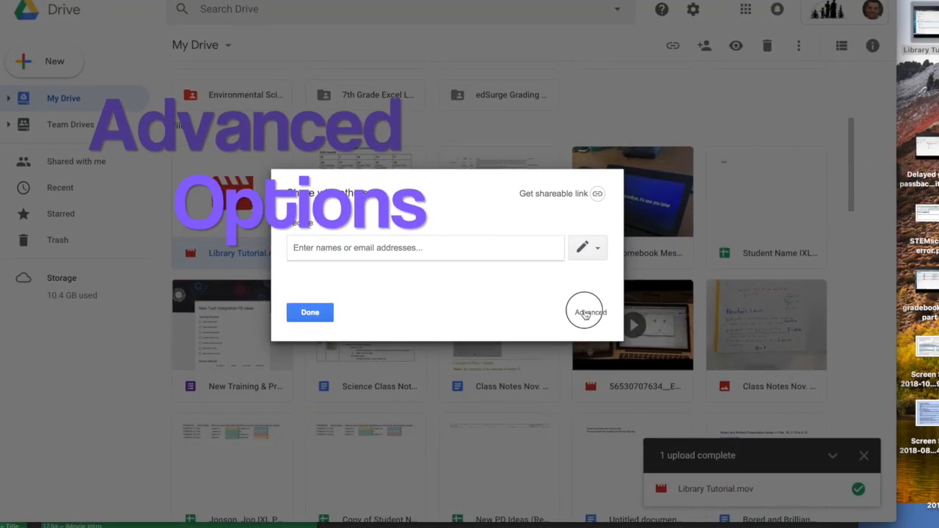
{"action": "left_click", "coordinate": [590, 312]}
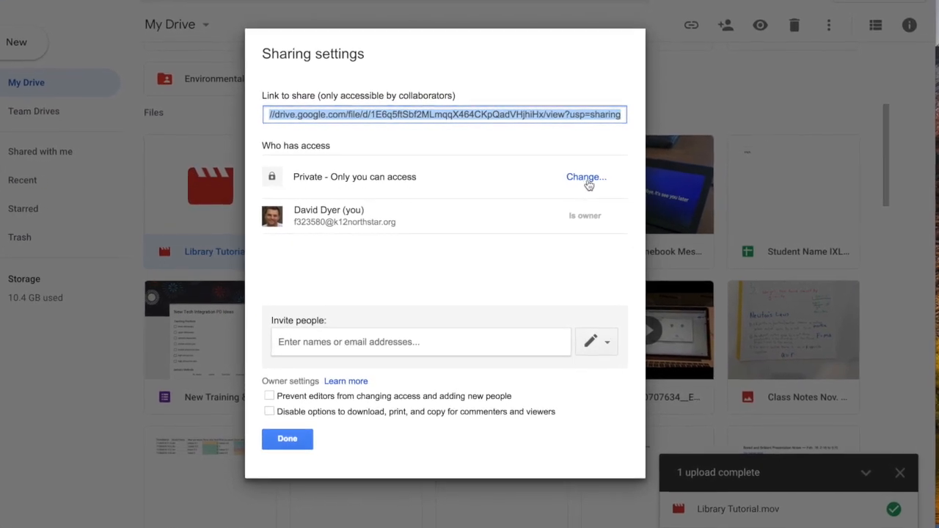
{"action": "left_click", "coordinate": [586, 177]}
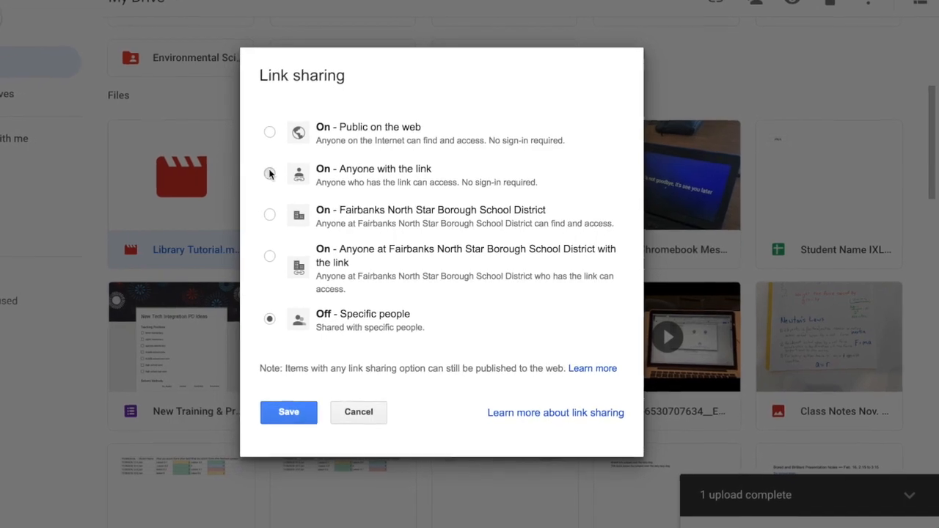
{"action": "left_click", "coordinate": [270, 174]}
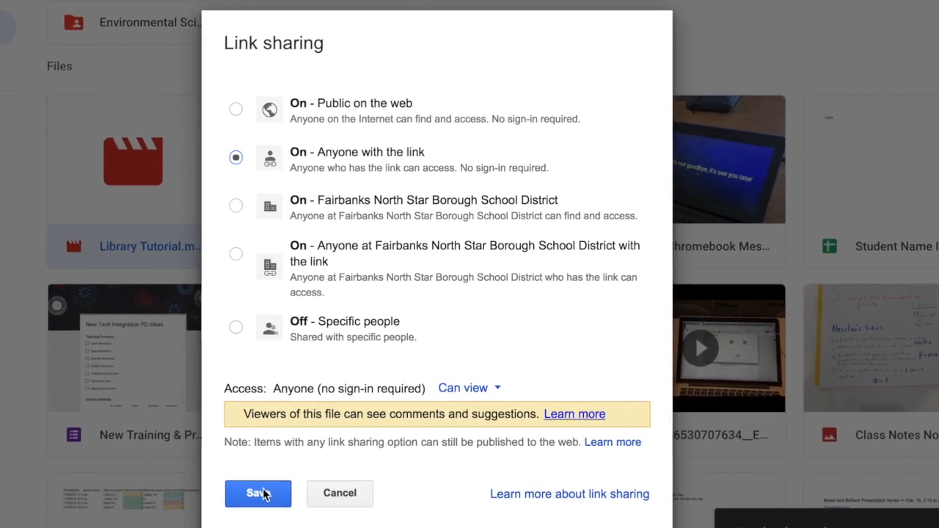
{"action": "left_click", "coordinate": [258, 492]}
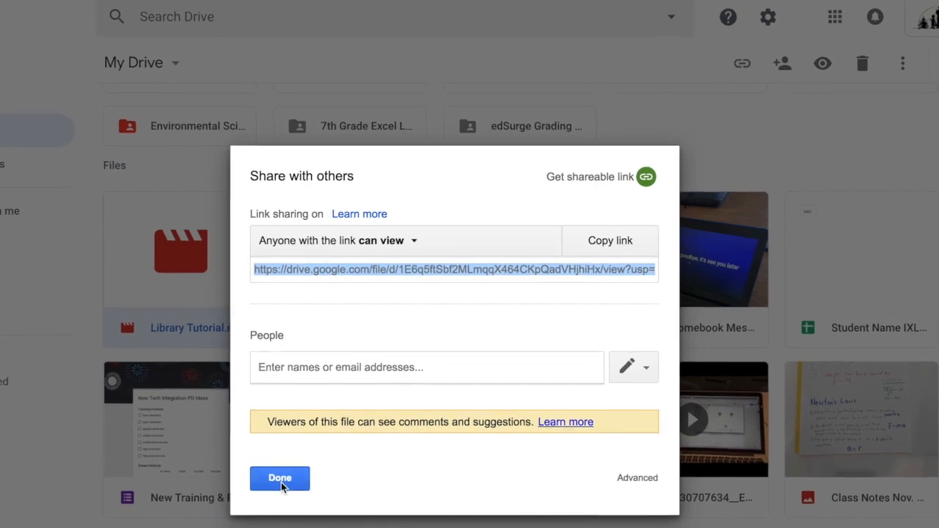
Dismiss the sharing dialog and copy Library Tutorial.mov's shareable link to the clipboard
{"action": "left_click", "coordinate": [280, 477]}
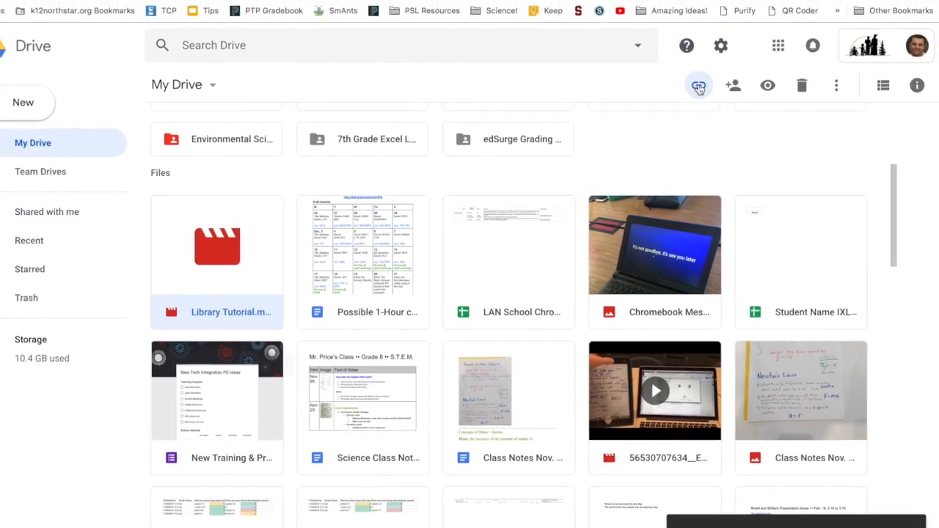
{"action": "left_click", "coordinate": [699, 85]}
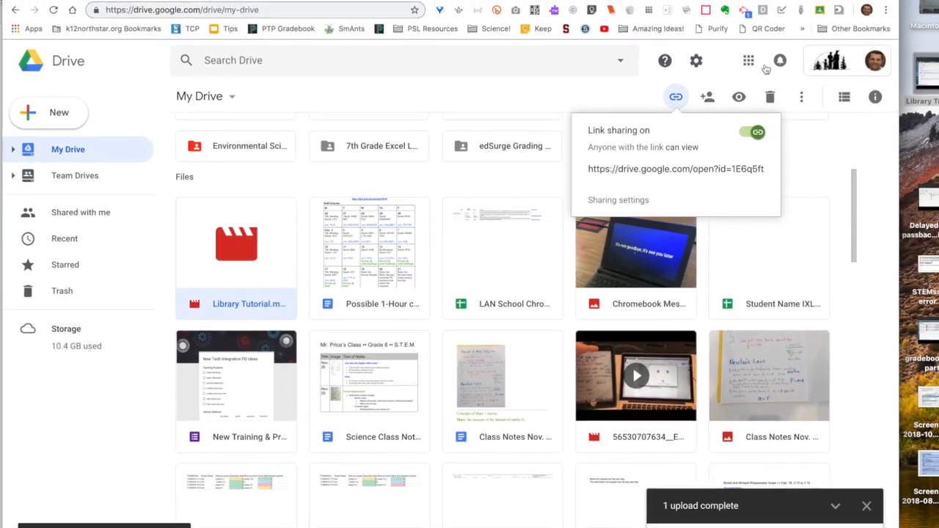
{"action": "left_click", "coordinate": [675, 96]}
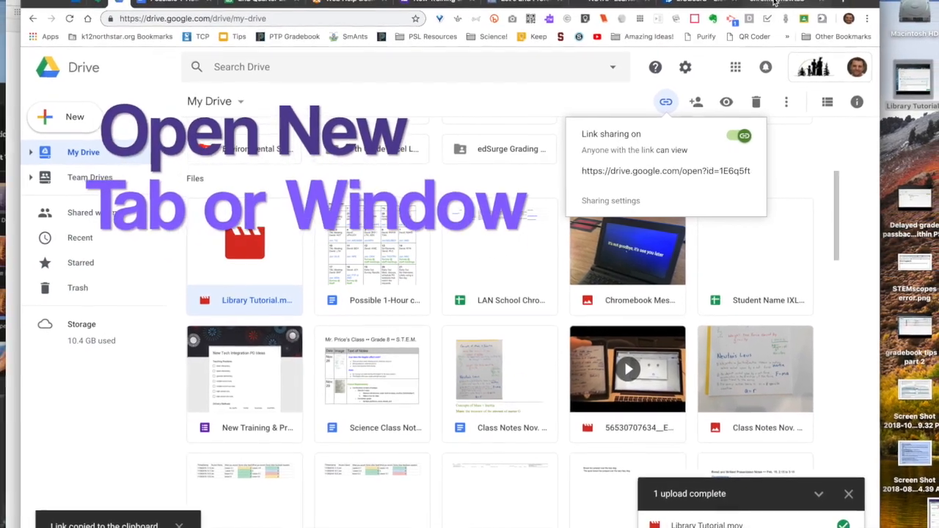
Generate a QR code for the Drive link on qrstuff.com, download the PNG, and open it
{"action": "left_click", "coordinate": [828, 7]}
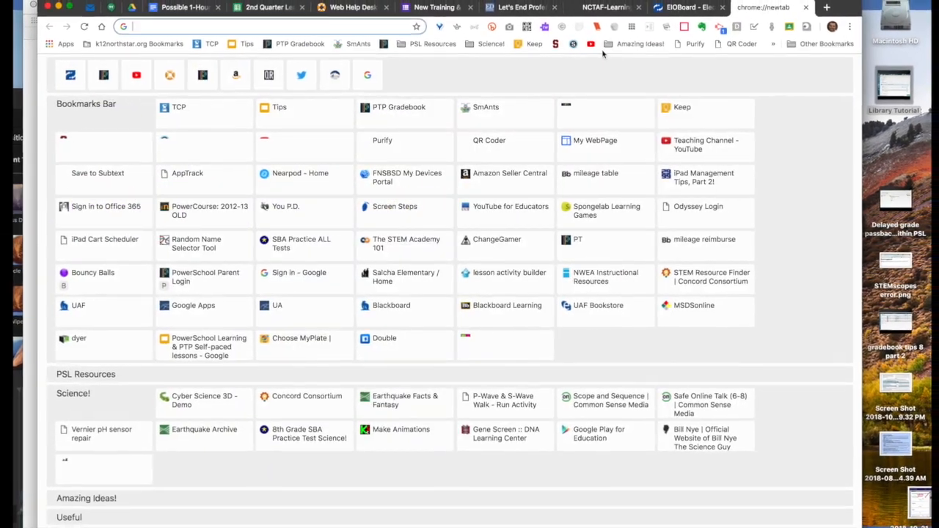
{"action": "type", "text": "qrstuff.com"}
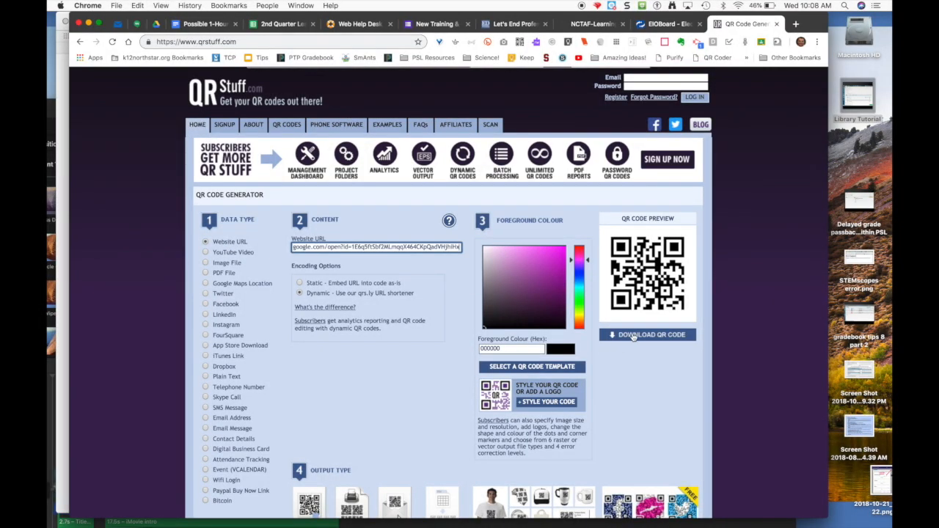
{"action": "left_click", "coordinate": [648, 335]}
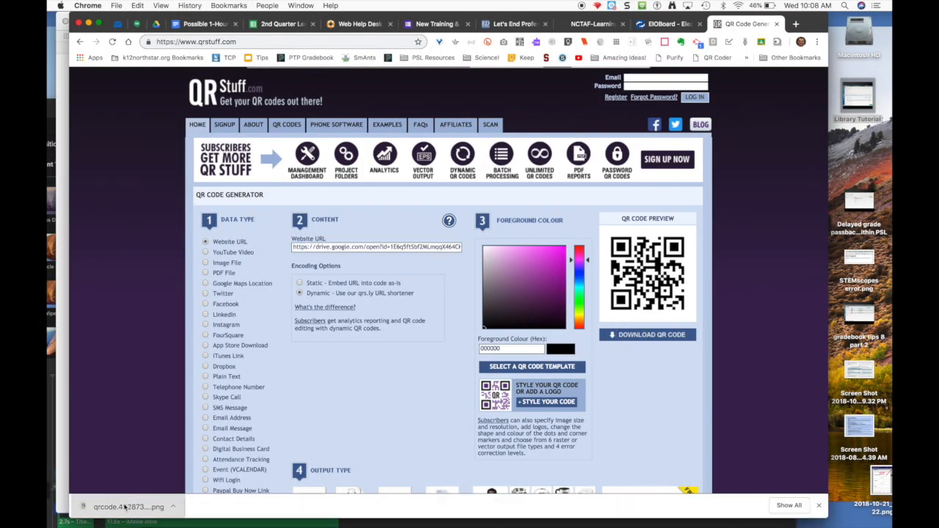
{"action": "left_click", "coordinate": [128, 507]}
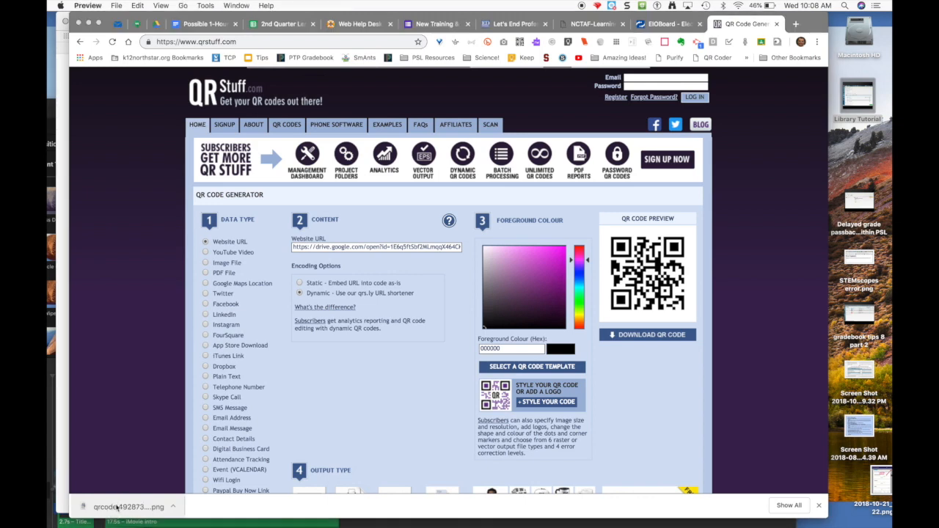
{"action": "left_click", "coordinate": [118, 507]}
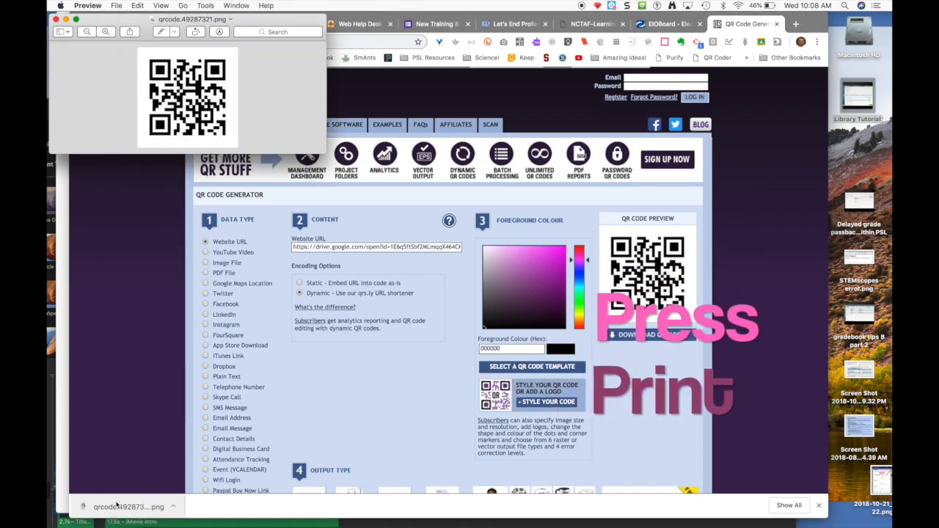